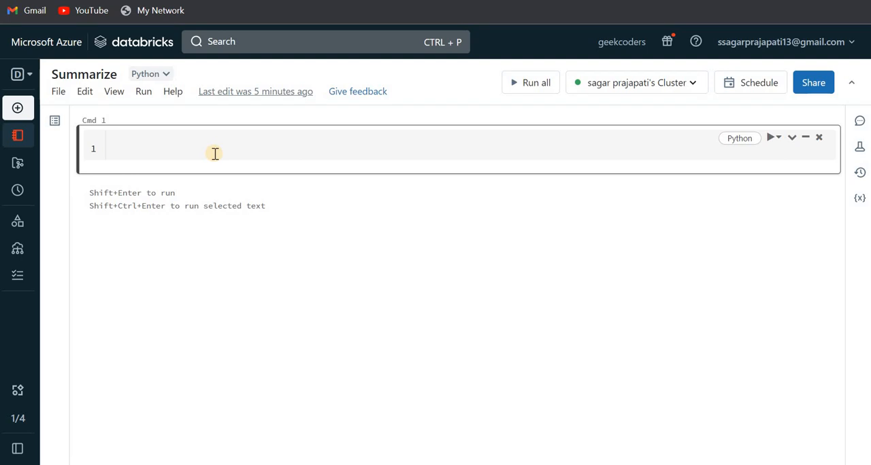
Step: Write data=[(1,'Sagar'),(2,'Alex')] as the first line of Cmd 1
click(537, 81)
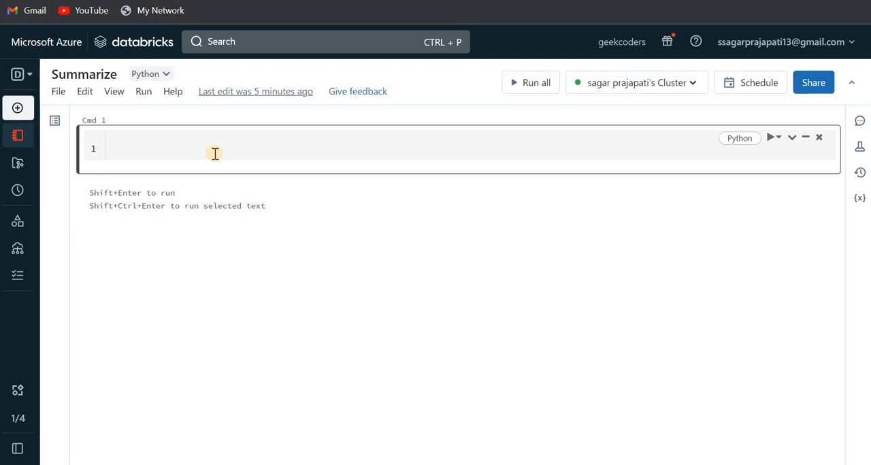
text(da)
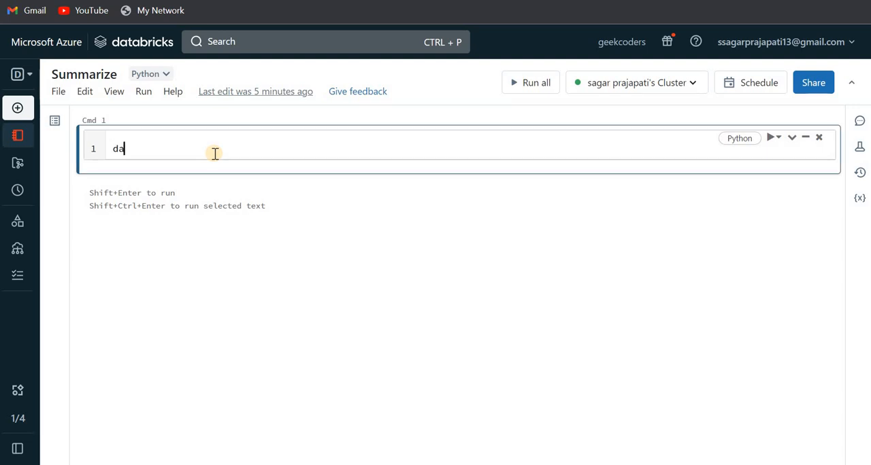
text(ta=[])
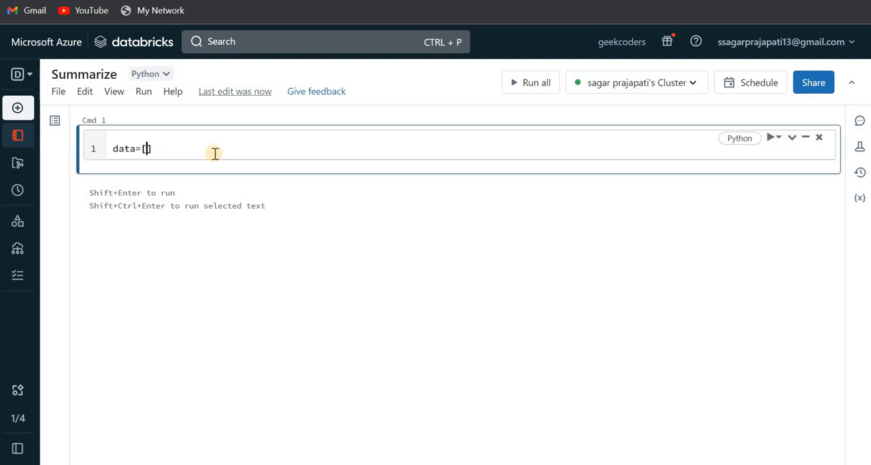
text(1,'S')
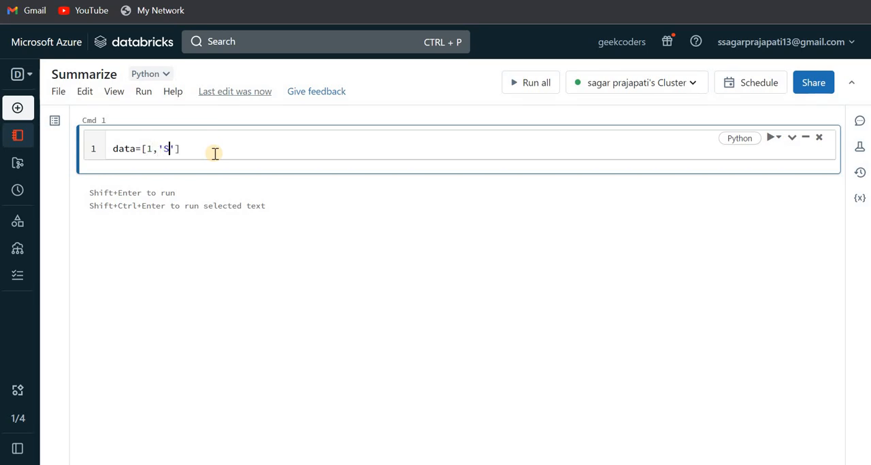
text(agar)
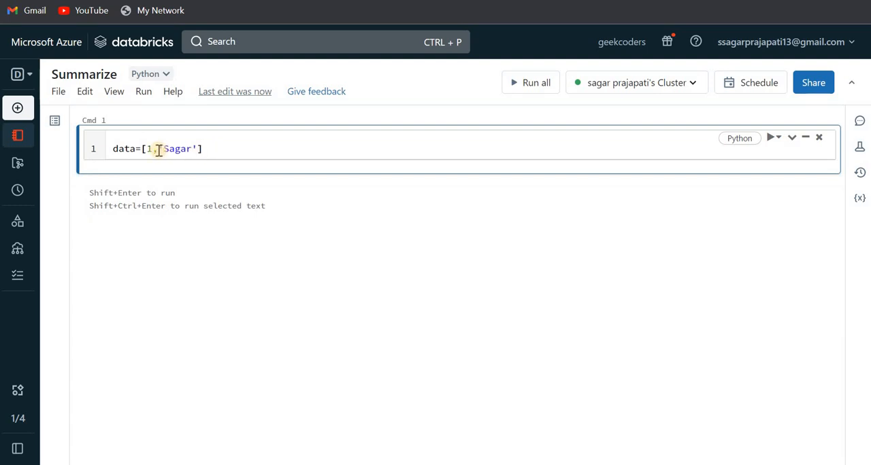
text(()
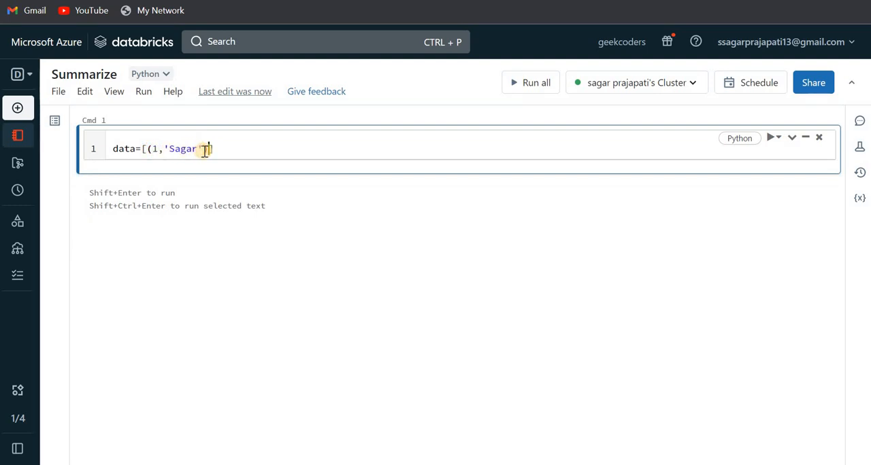
text(,(2)
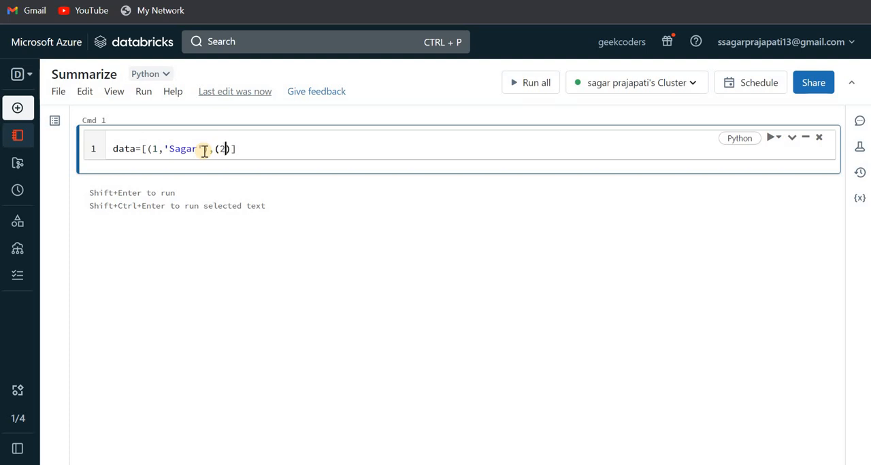
text(,'Alex')
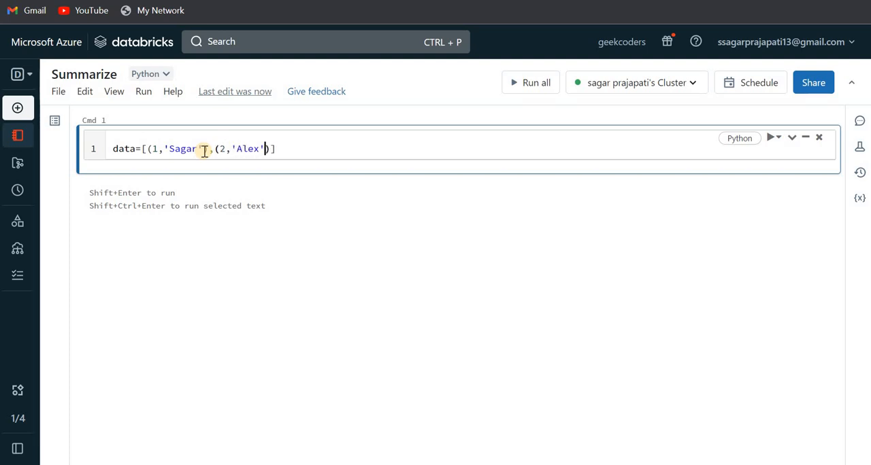
text(])
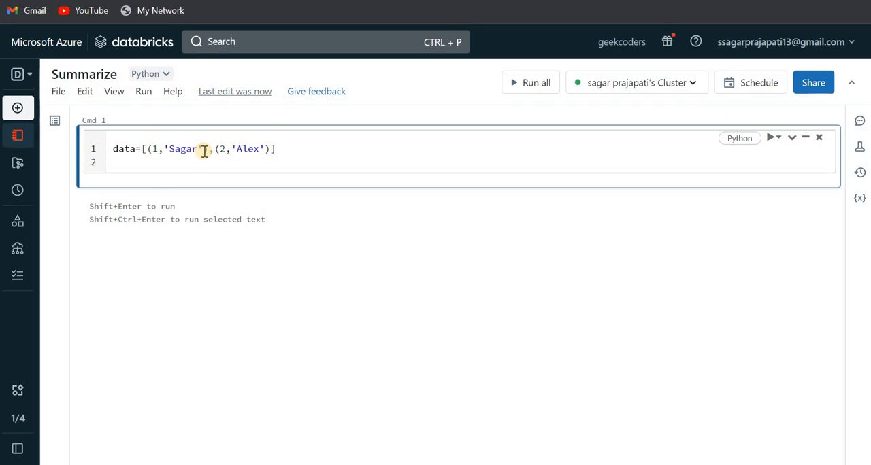
Step: Add df=spark.createDataFrame(data,schema=("ID","Name")) and run the cell
text(sche)
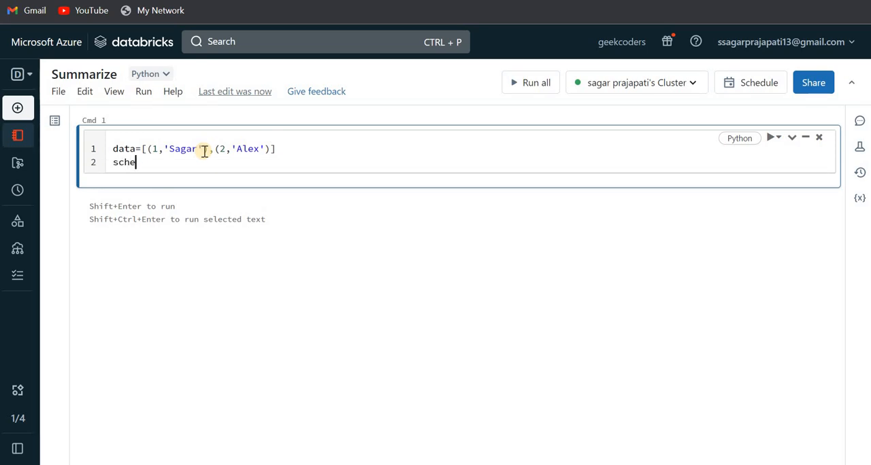
key(Backspace)
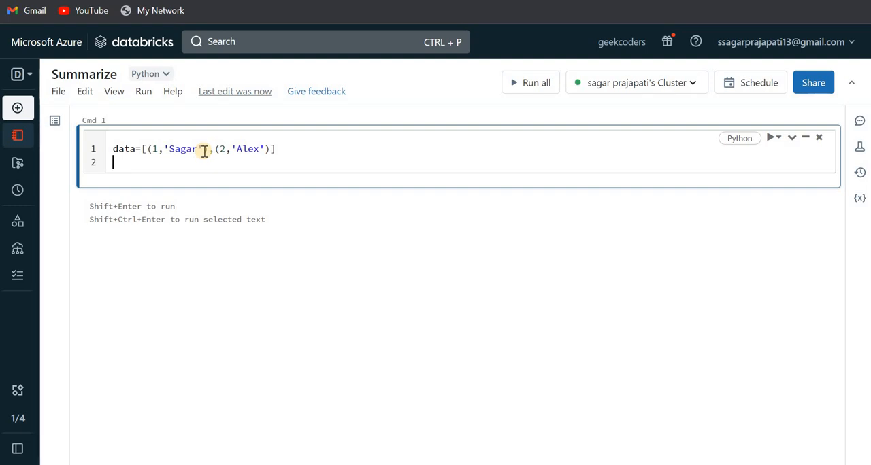
text(df=spark)
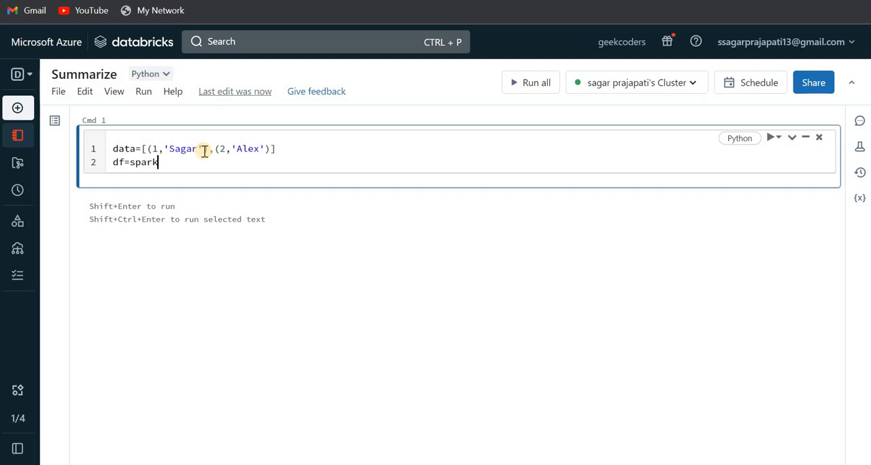
text(.creat)
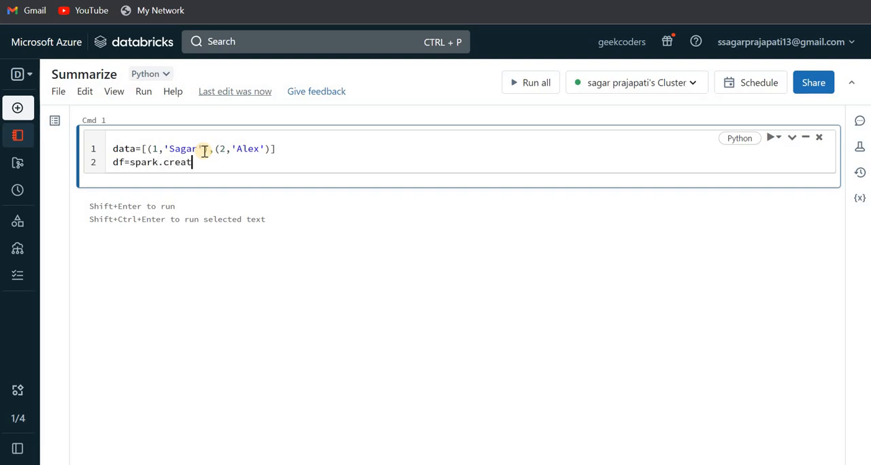
text(eDataf)
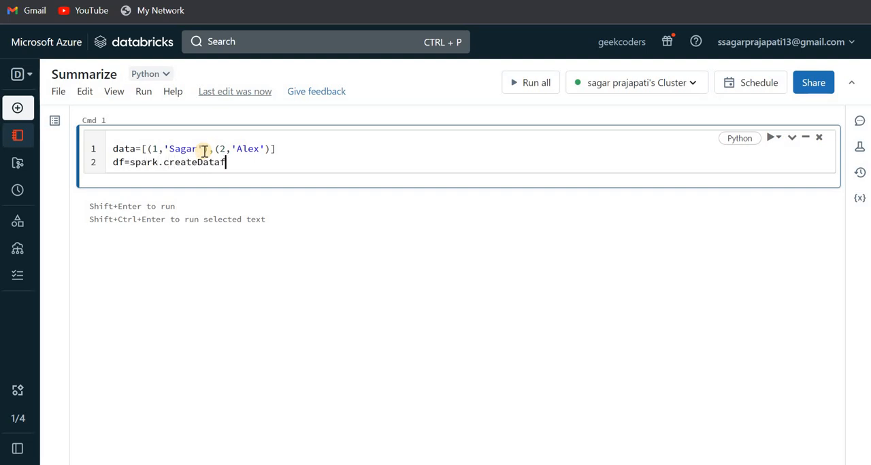
text(rame(data,schema=")
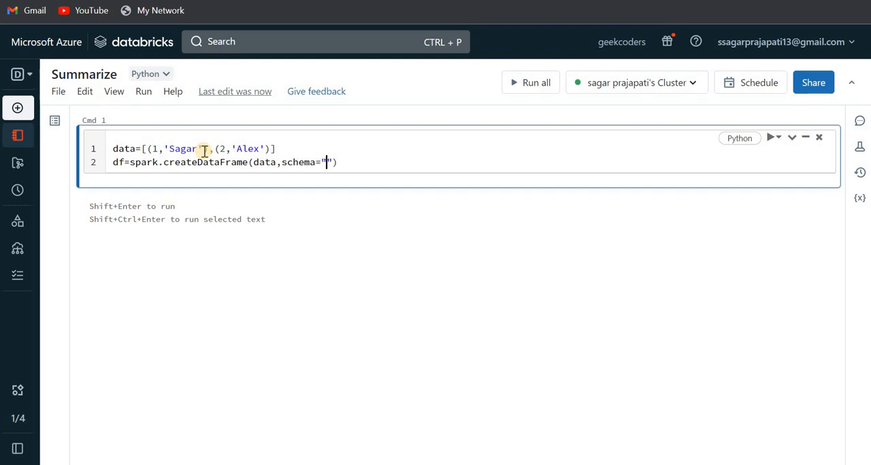
text(ID)
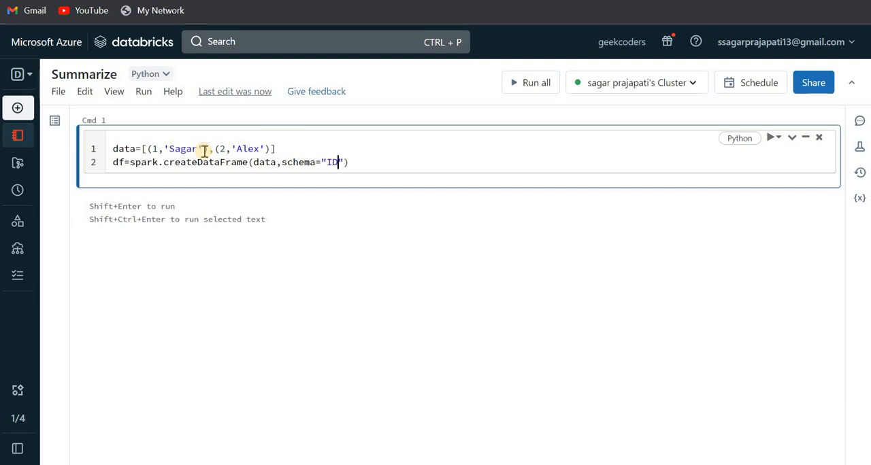
text(,"Name)
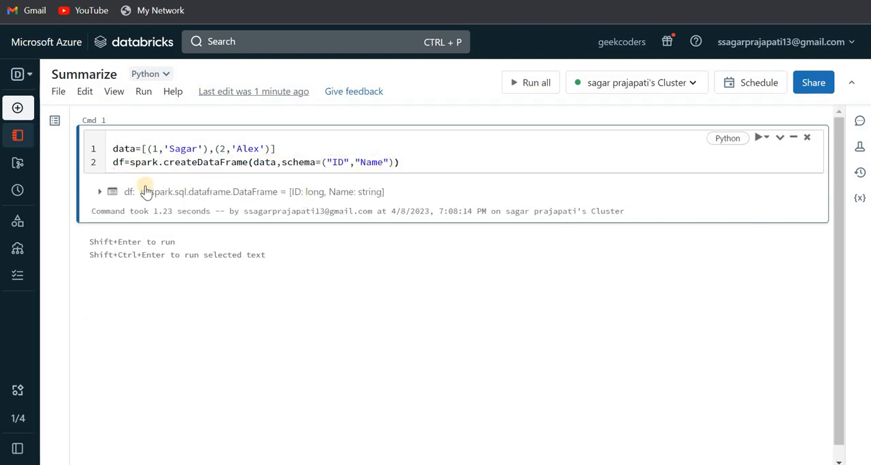
Step: Expand df's schema (ID long, Name string) and add an empty cell below
click(99, 192)
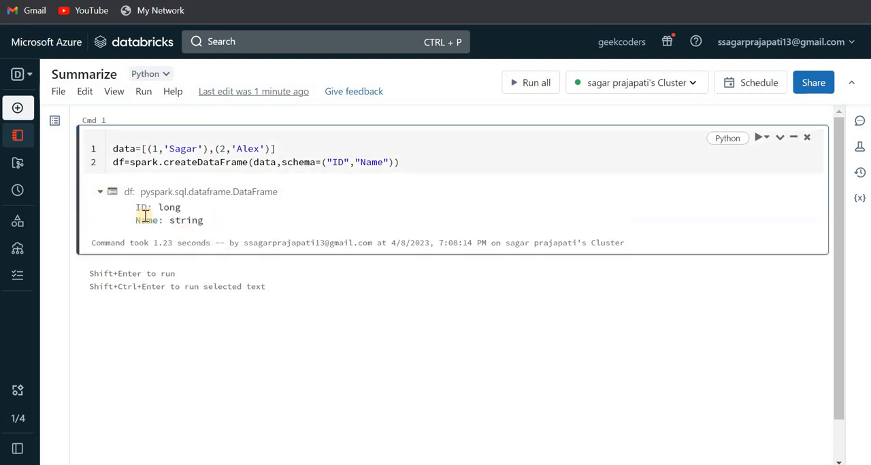
mouse_move(407, 265)
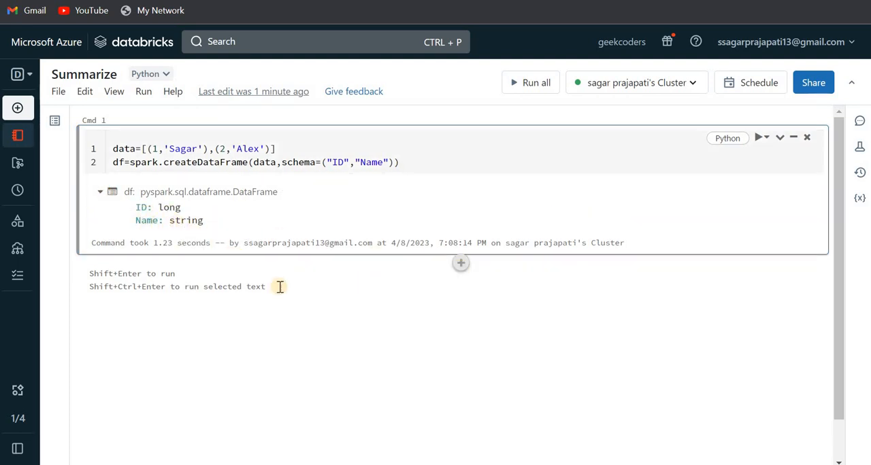
click(460, 263)
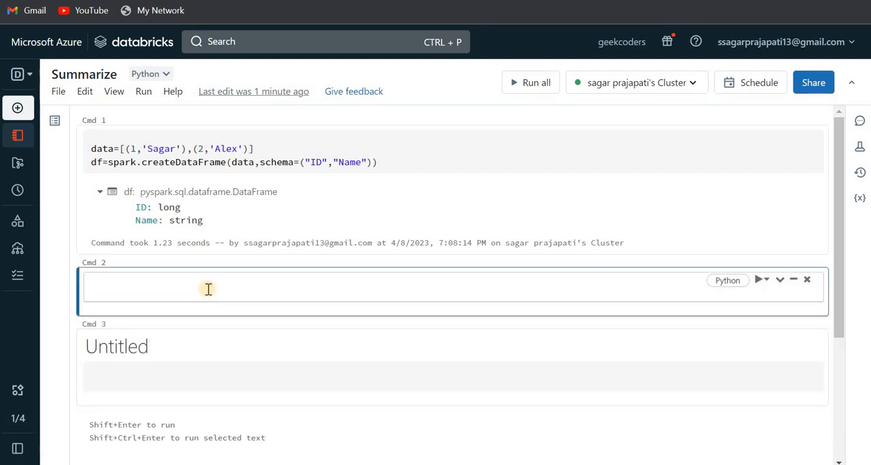
Step: Run dbutils.data.summarize(df) in Cmd 2 to profile the ID and Name features
text(dbutils.)
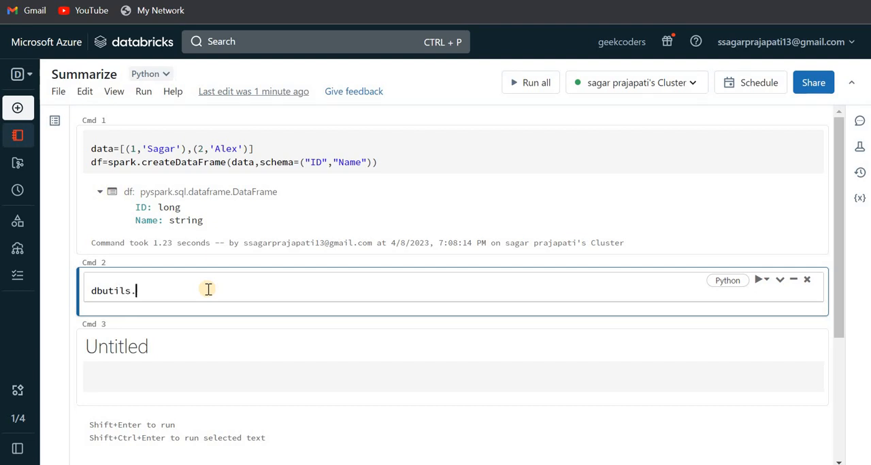
text(data)
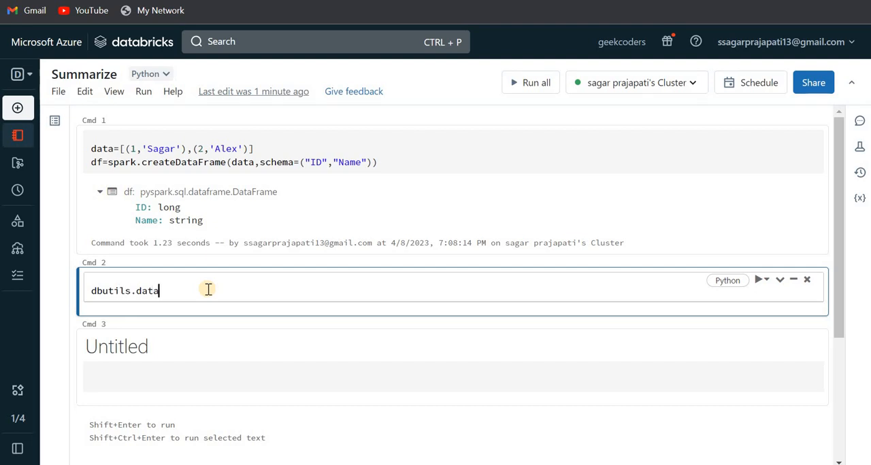
text(.summari)
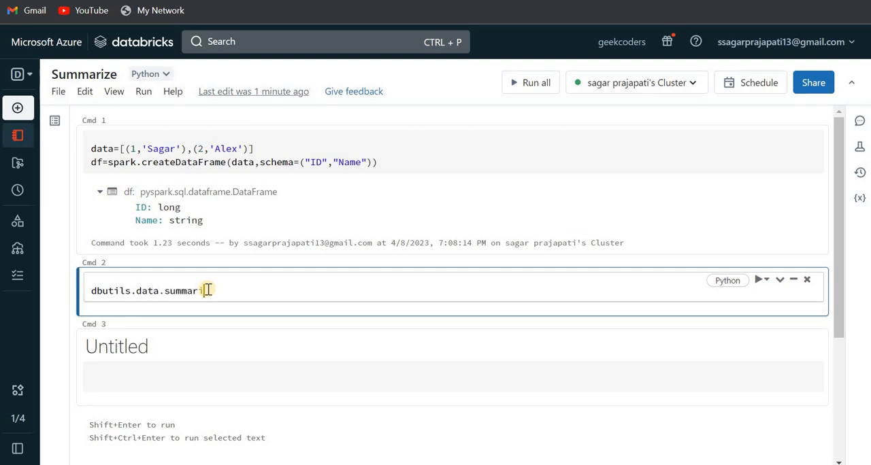
text(ze(df)
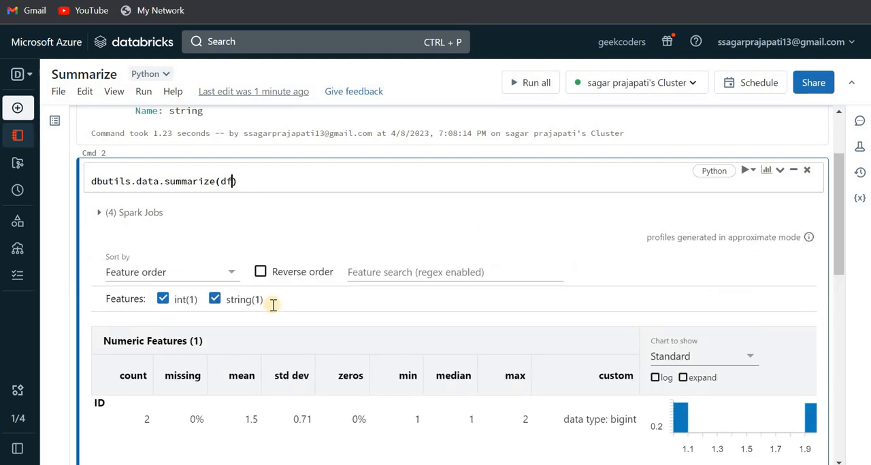
scroll(down, 3)
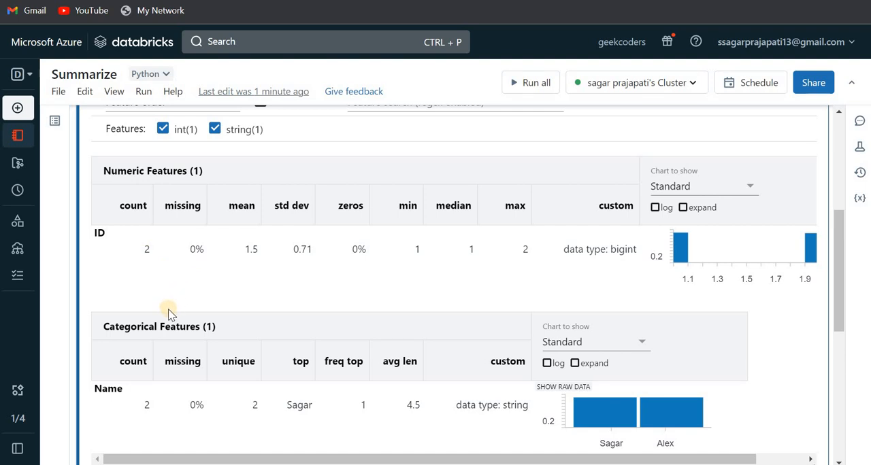
scroll(down, 3)
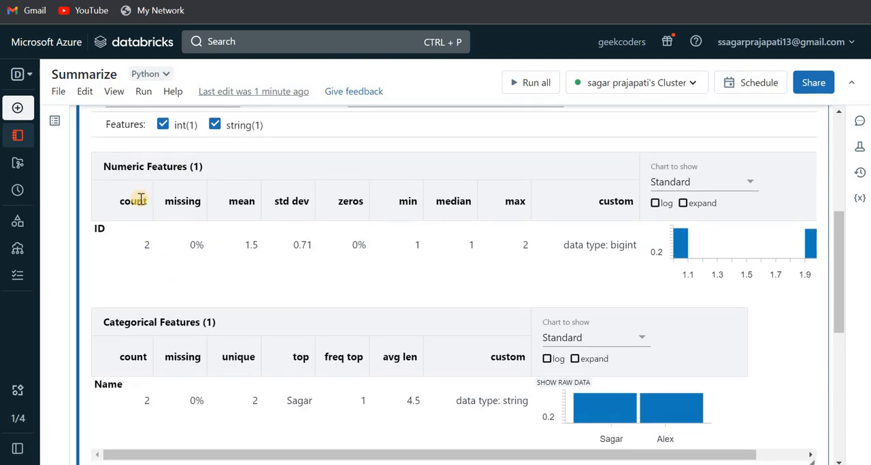
mouse_move(264, 207)
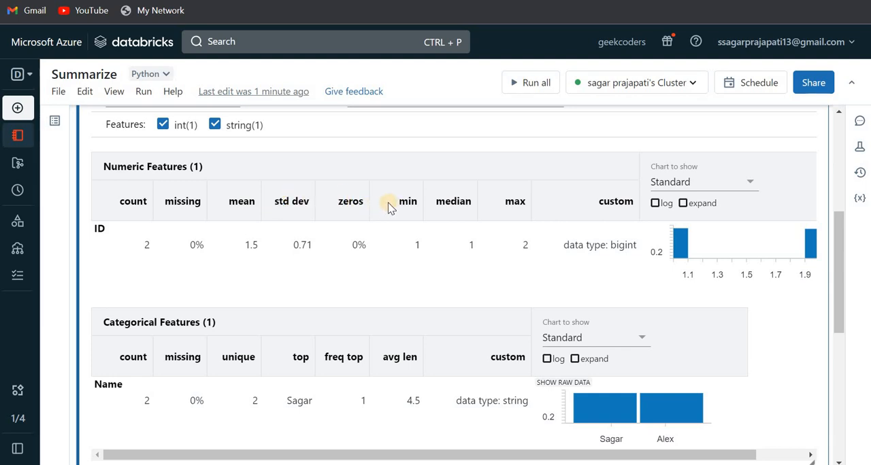
mouse_move(188, 229)
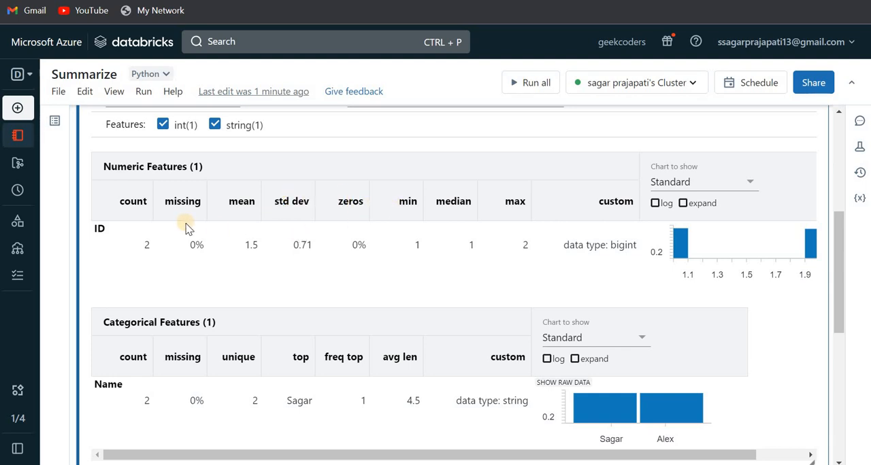
mouse_move(129, 231)
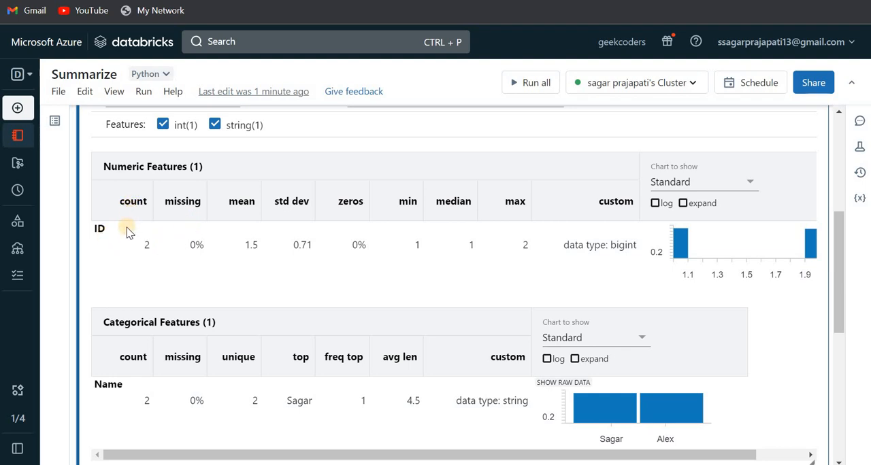
mouse_move(141, 246)
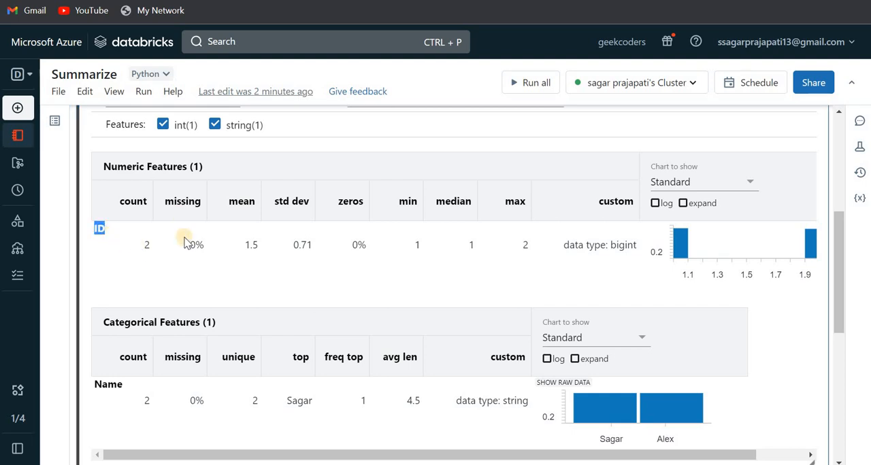
mouse_move(244, 247)
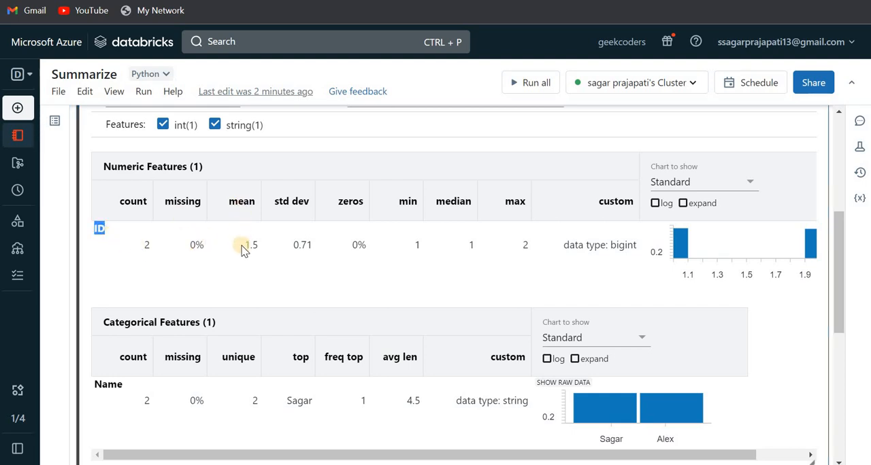
mouse_move(292, 259)
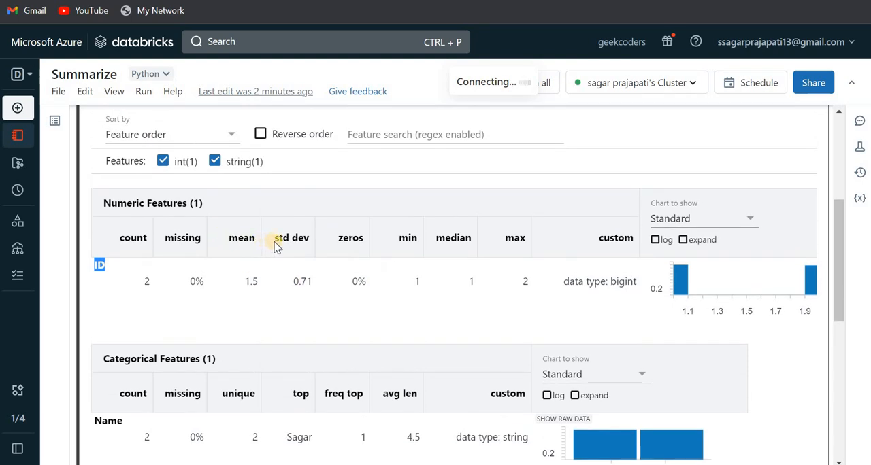
mouse_move(183, 245)
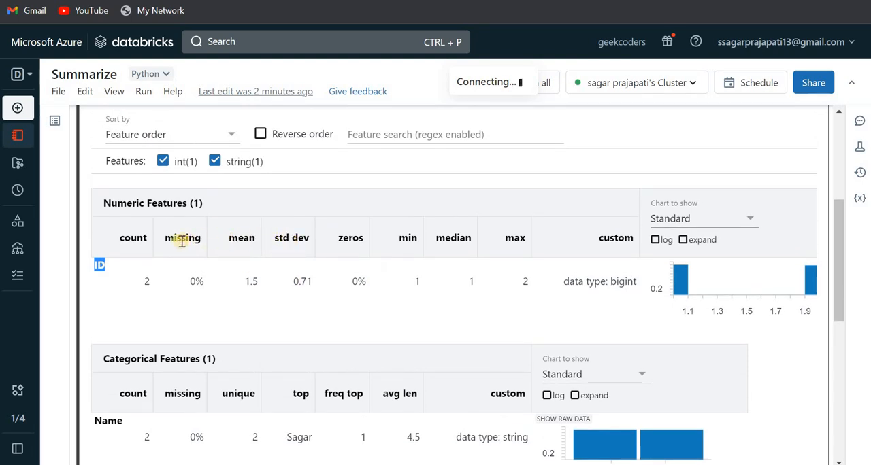
mouse_move(291, 245)
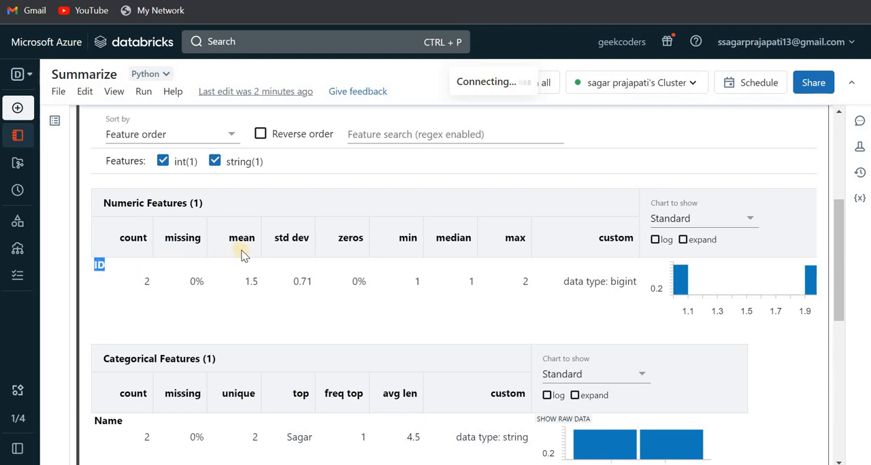
mouse_move(296, 286)
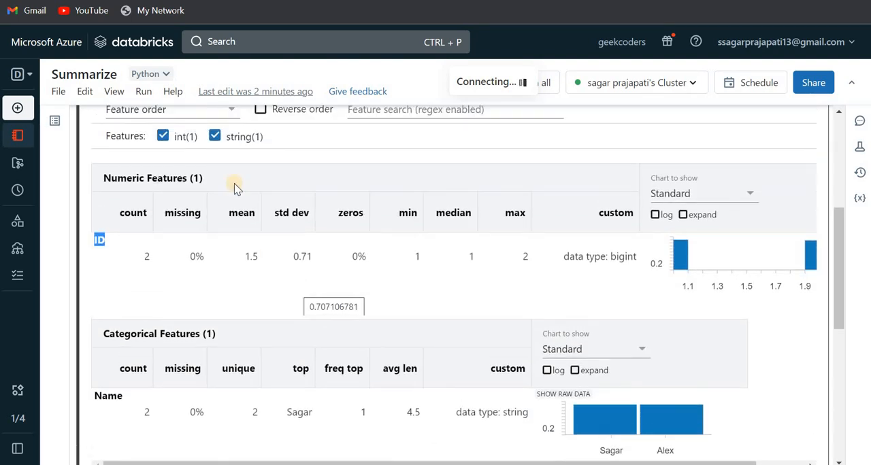
scroll(down, 3)
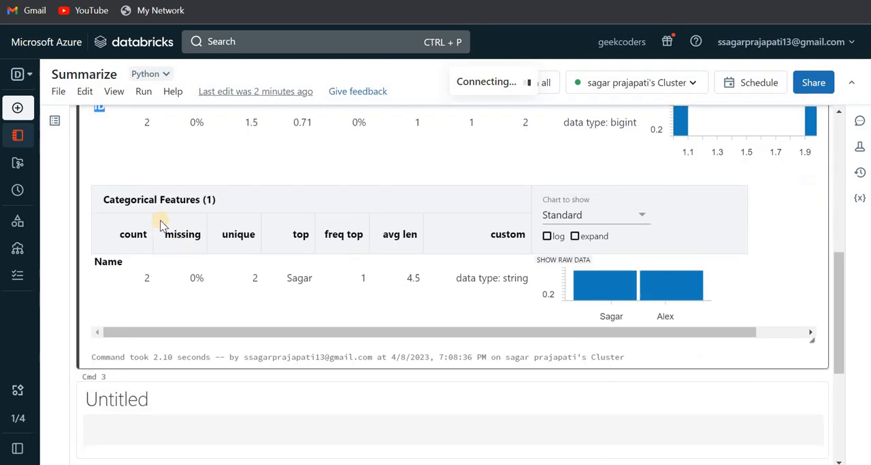
scroll(down, 3)
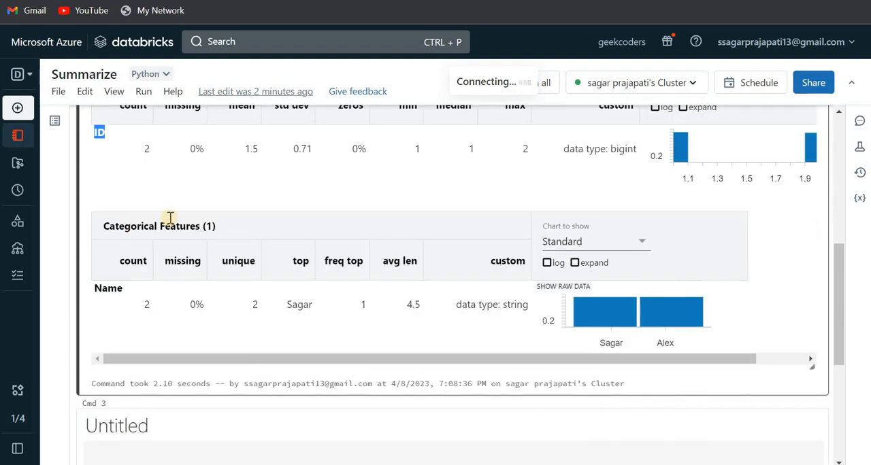
mouse_move(121, 218)
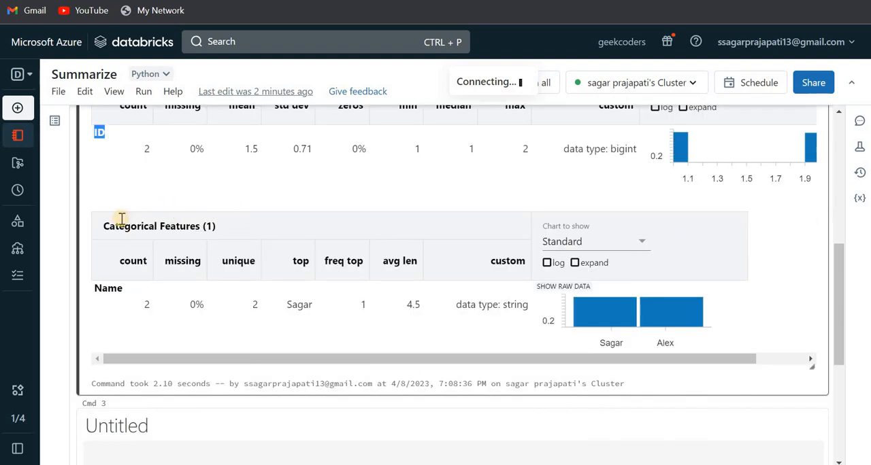
mouse_move(182, 261)
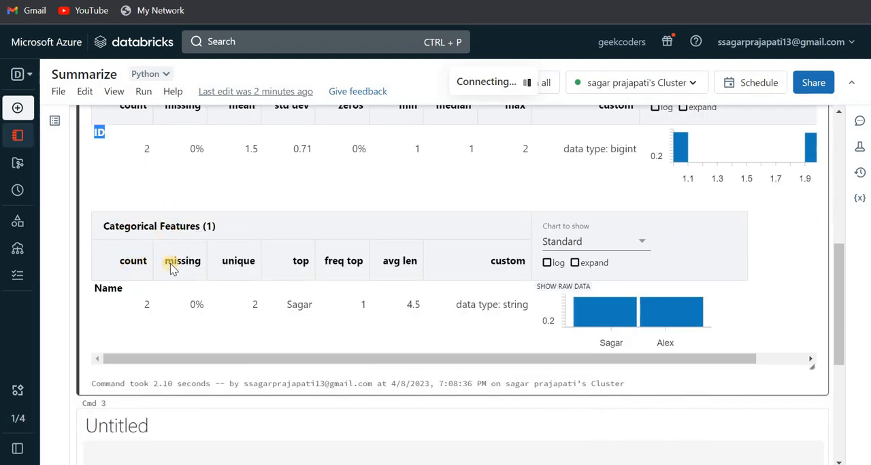
mouse_move(299, 266)
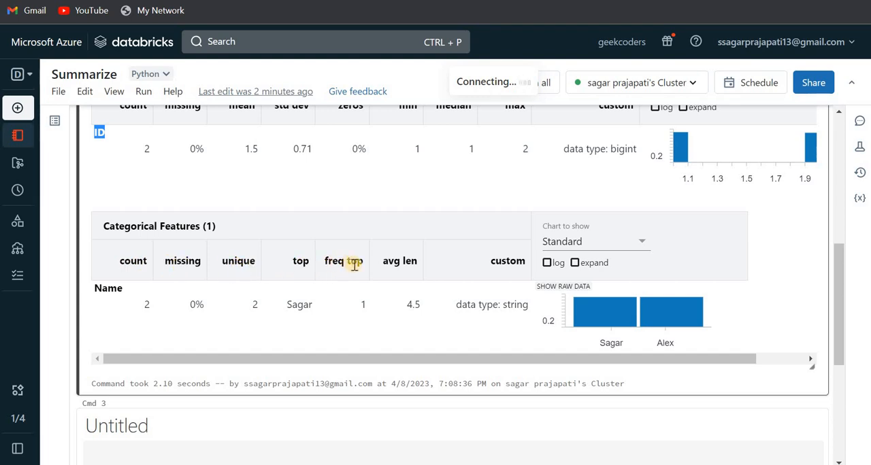
mouse_move(417, 287)
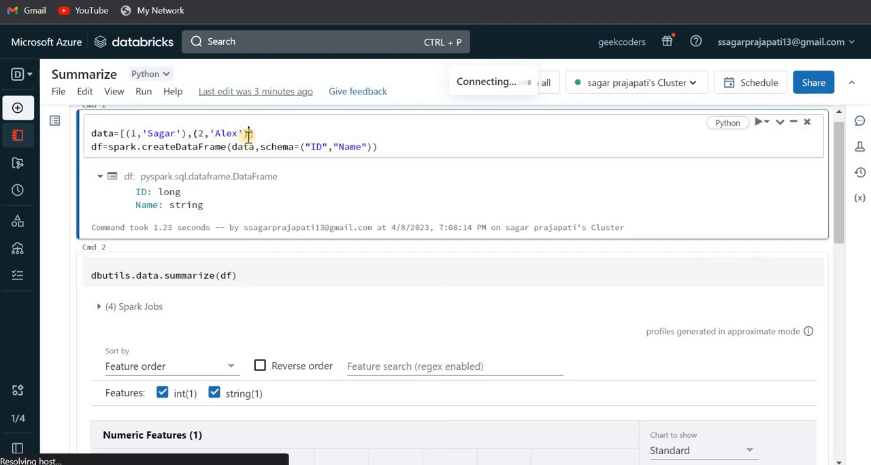
Step: Reload the notebook after the network error and append a (None, ...) tuple to data
text(())
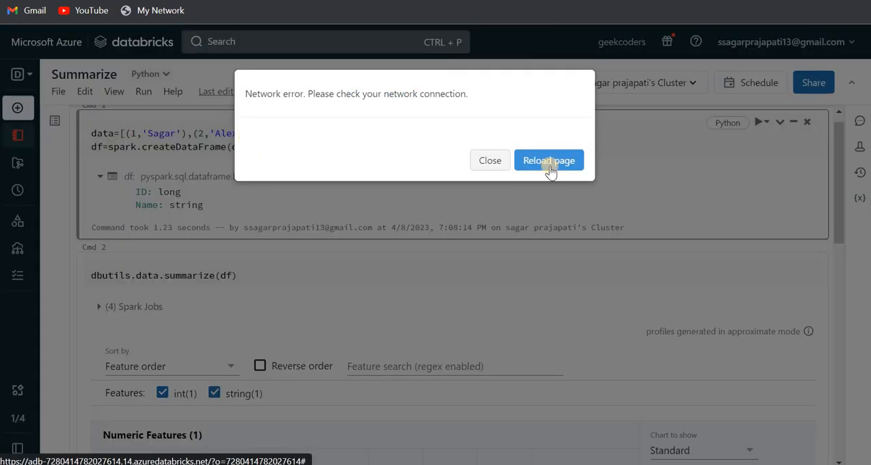
click(549, 160)
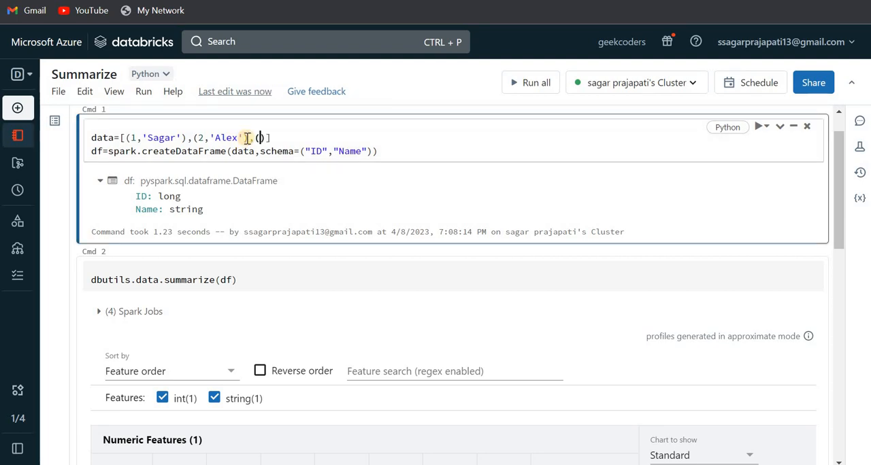
text(,)
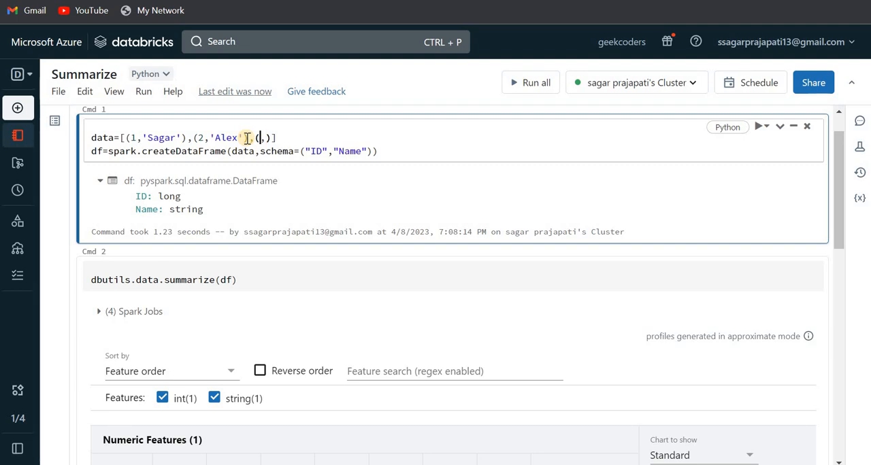
text(None)
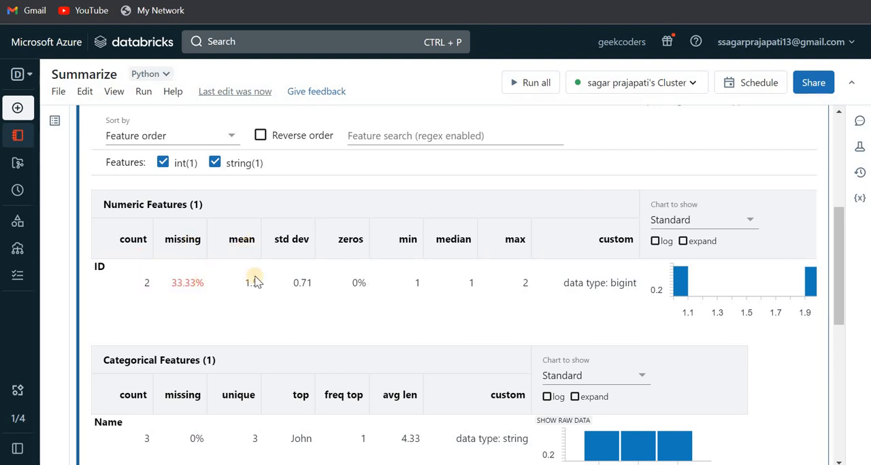
mouse_move(482, 298)
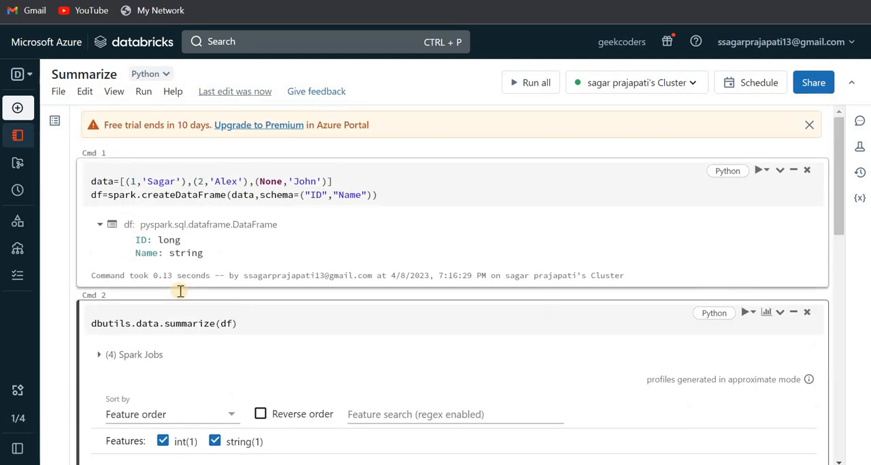
Step: Scroll down to review the updated summary with ID 33.33% missing
scroll(down, 3)
text(dbutils.data)
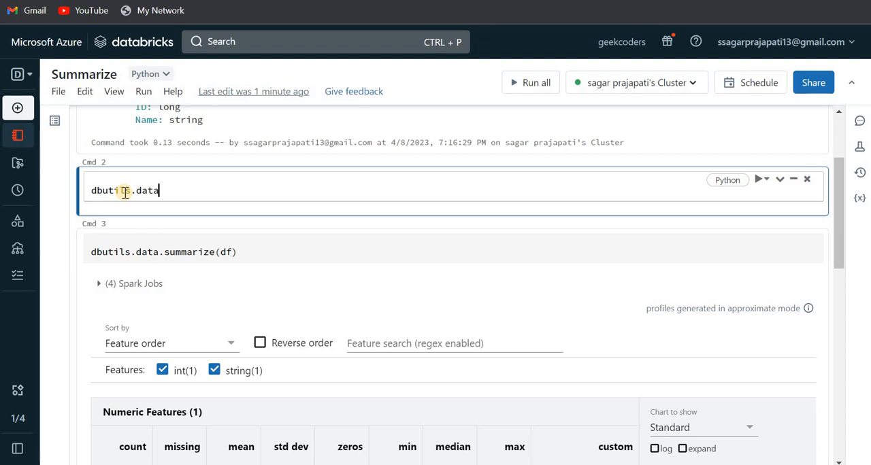
Step: Complete the cell as dbutils.data.help('summarize') to show the summarize documentation
text(help(')
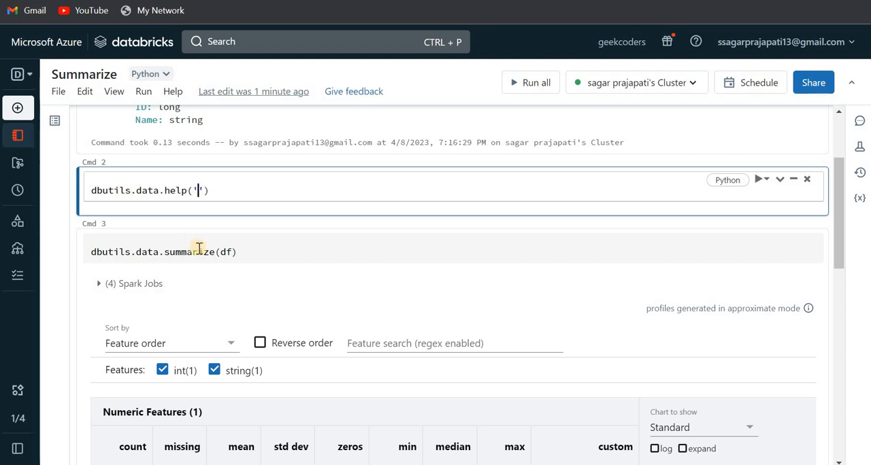
click(198, 252)
text(summarize)
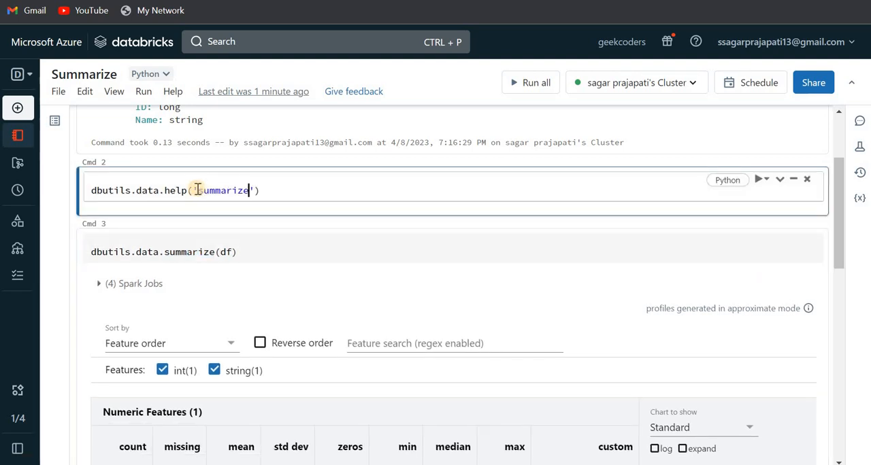
click(758, 179)
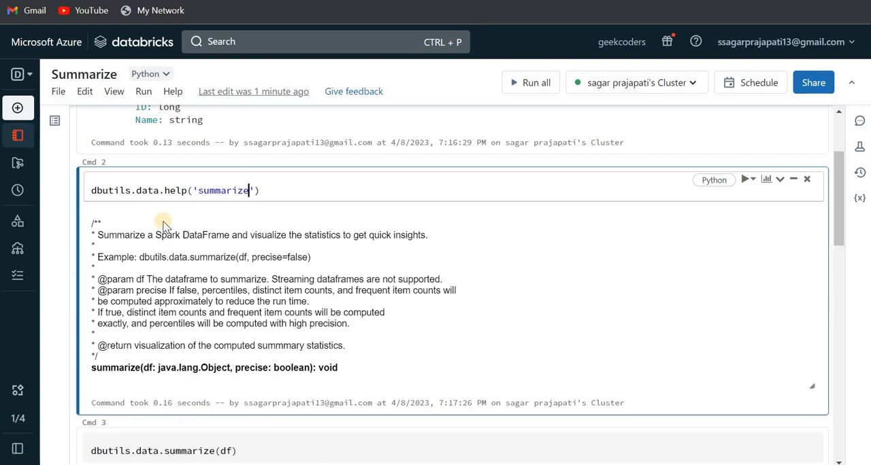
mouse_move(129, 247)
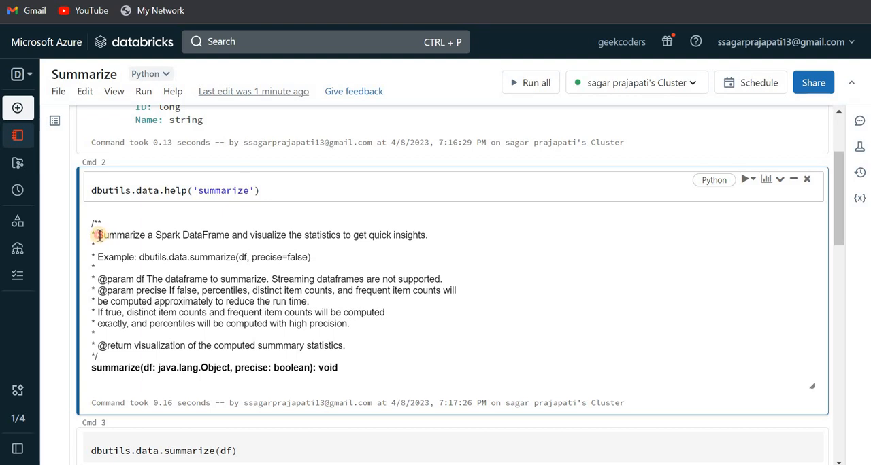
drag(98, 234, 297, 234)
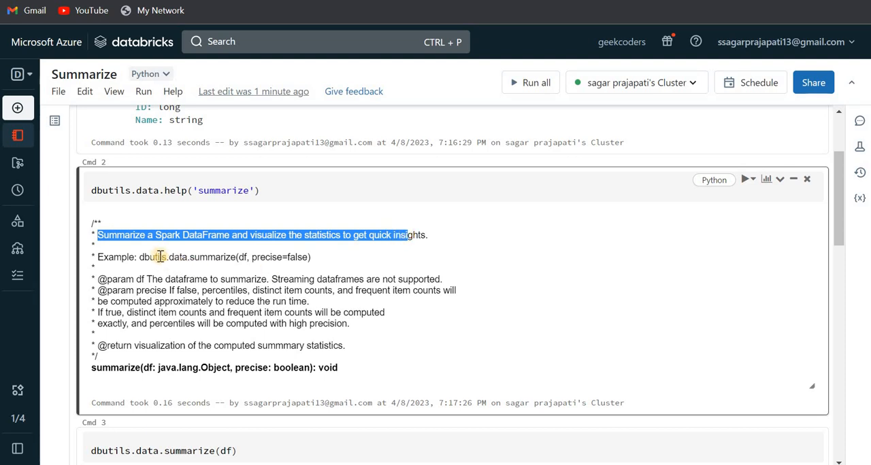
double_click(184, 257)
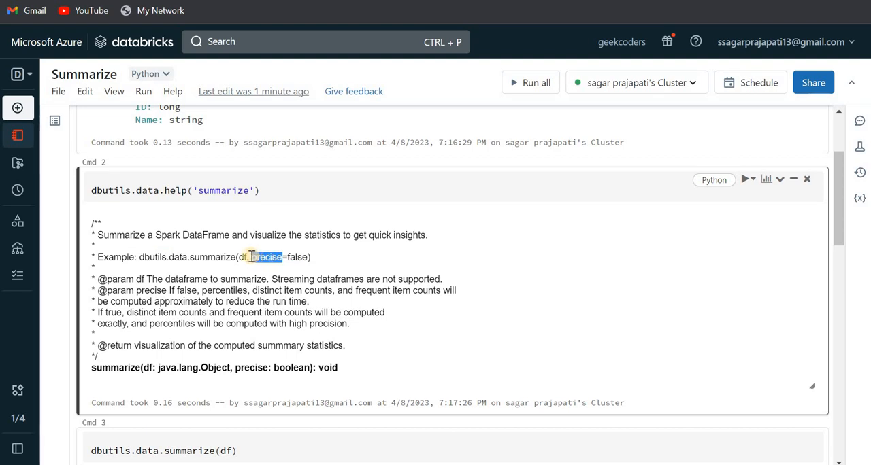
click(300, 257)
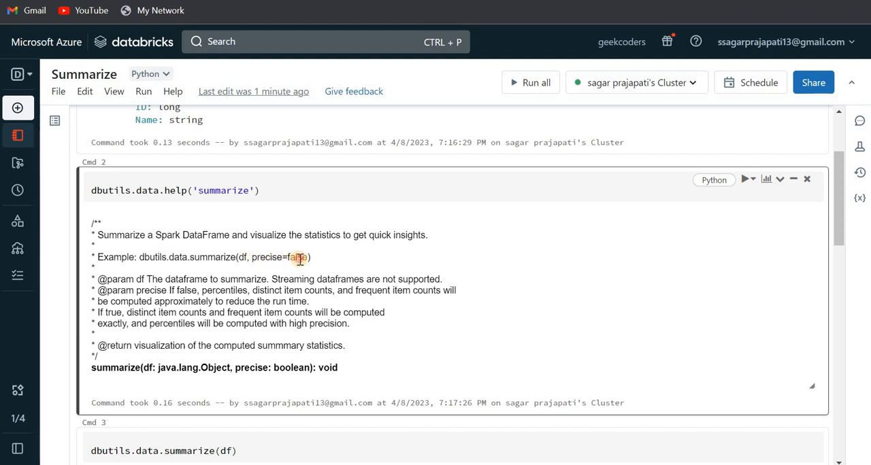
double_click(297, 257)
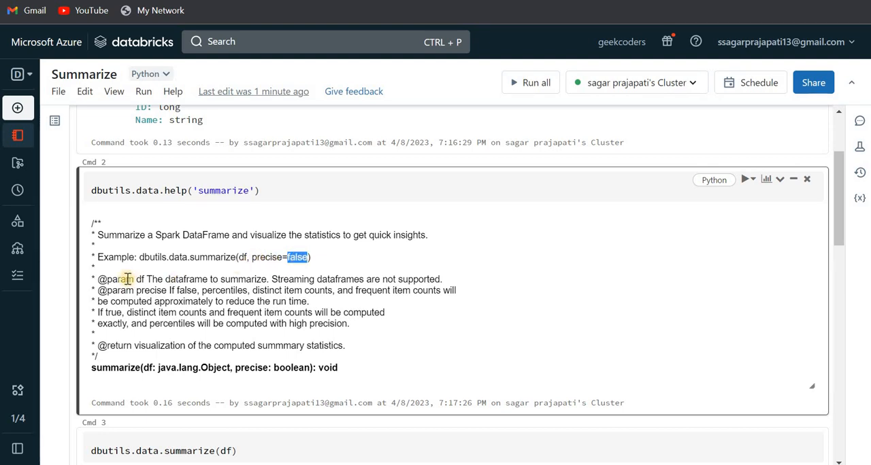
double_click(117, 279)
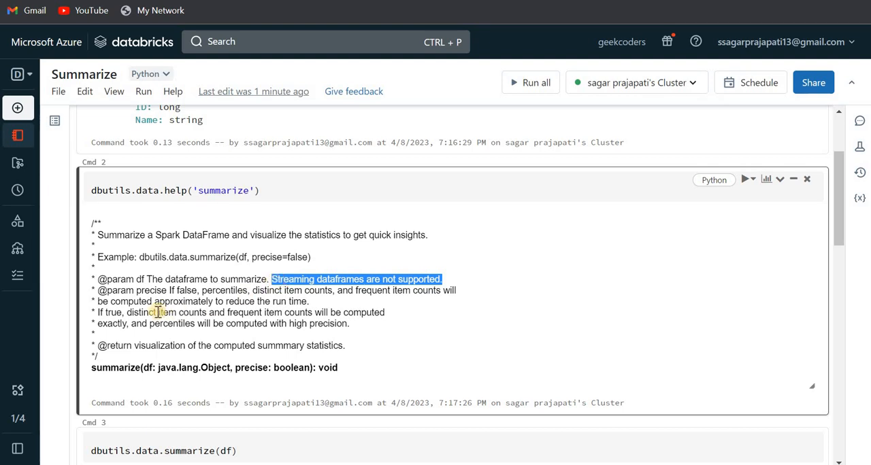
double_click(119, 292)
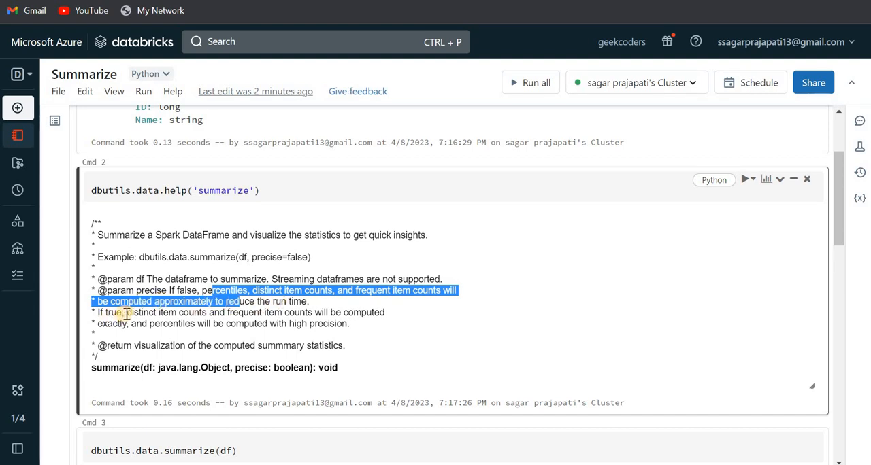
click(245, 313)
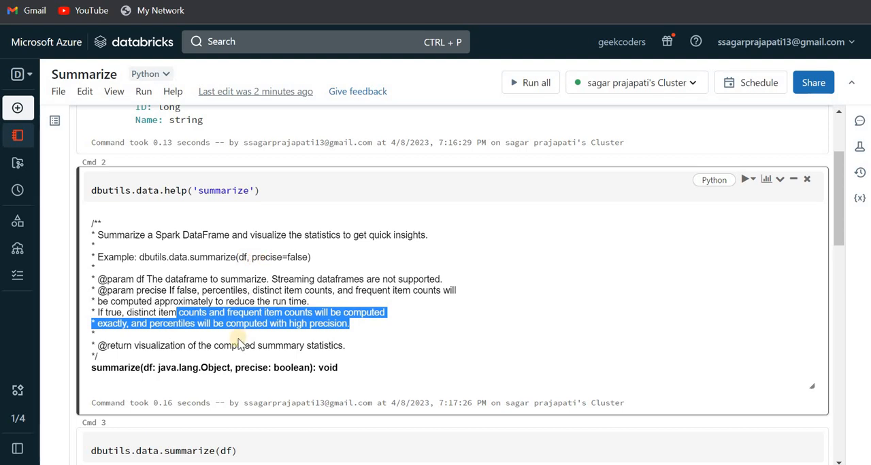
click(149, 345)
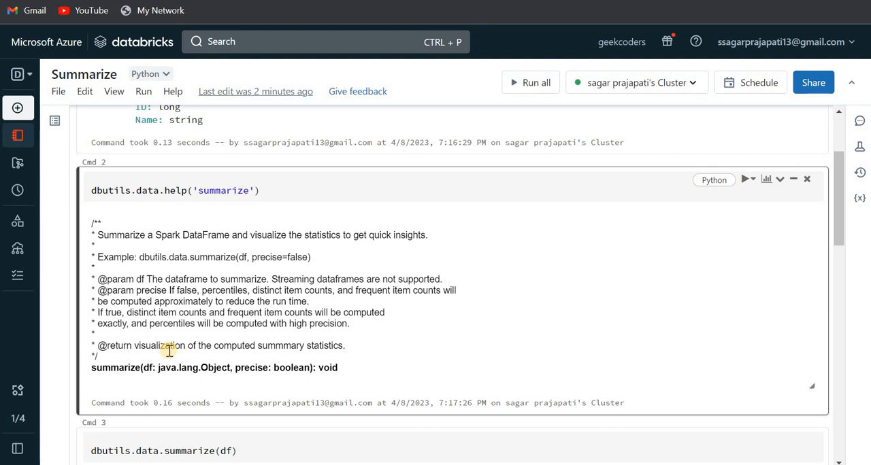
double_click(114, 368)
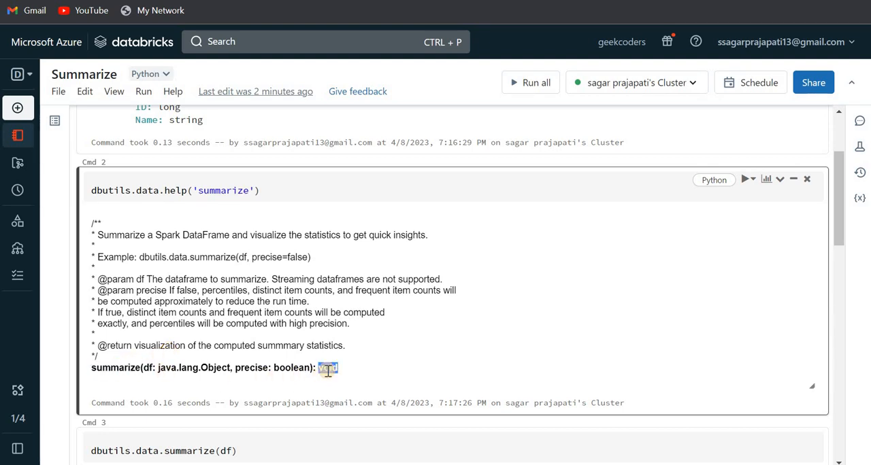
scroll(down, 3)
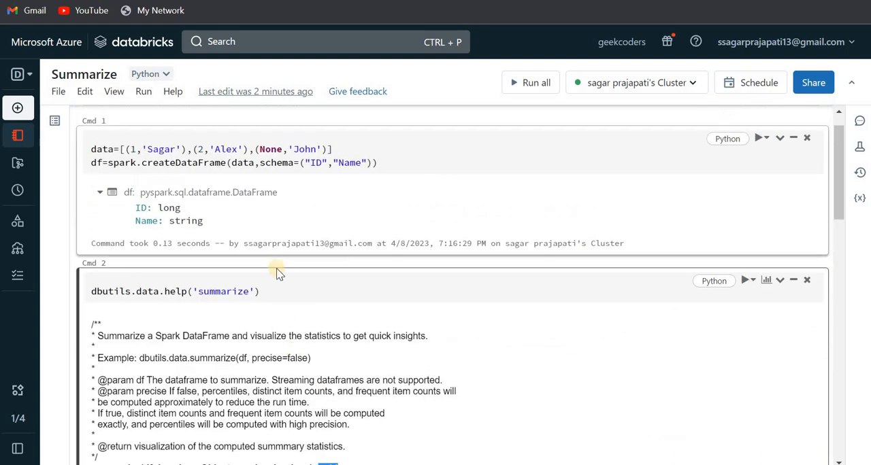
Step: Reload the notebook after the network error and retry the browser error pages
click(131, 149)
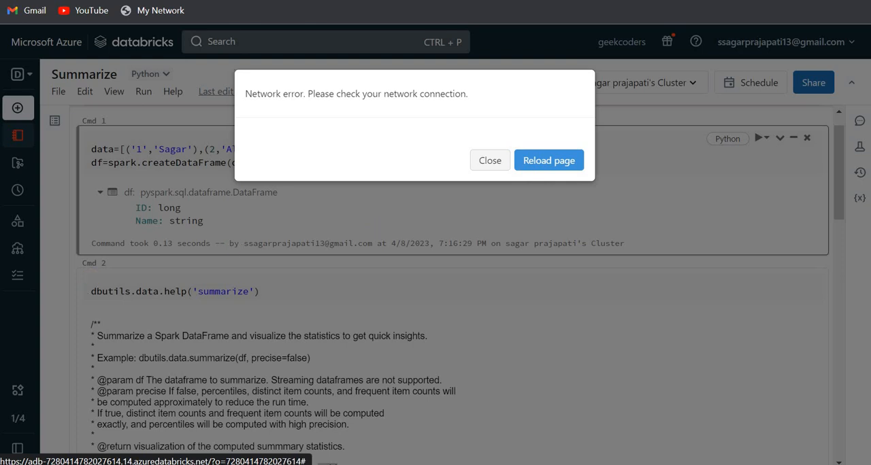
click(490, 160)
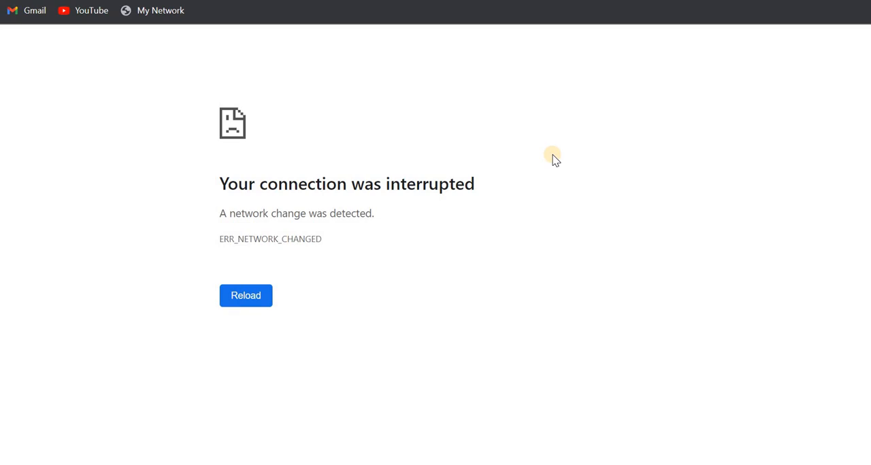
click(245, 295)
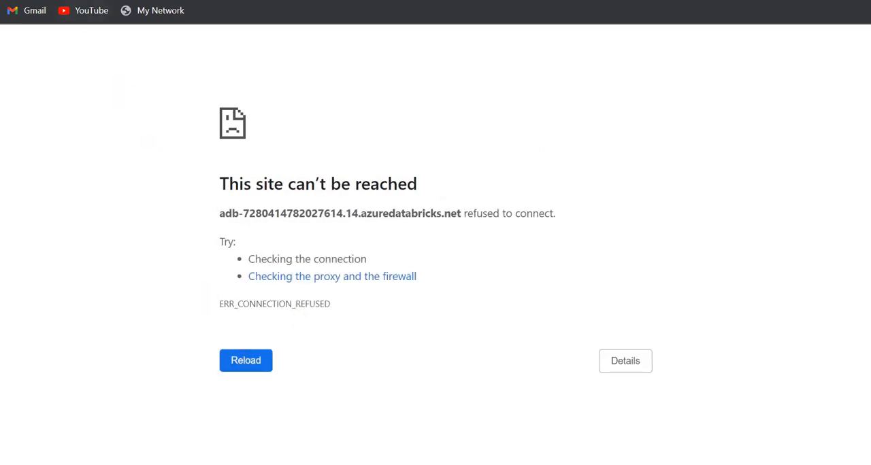
click(245, 360)
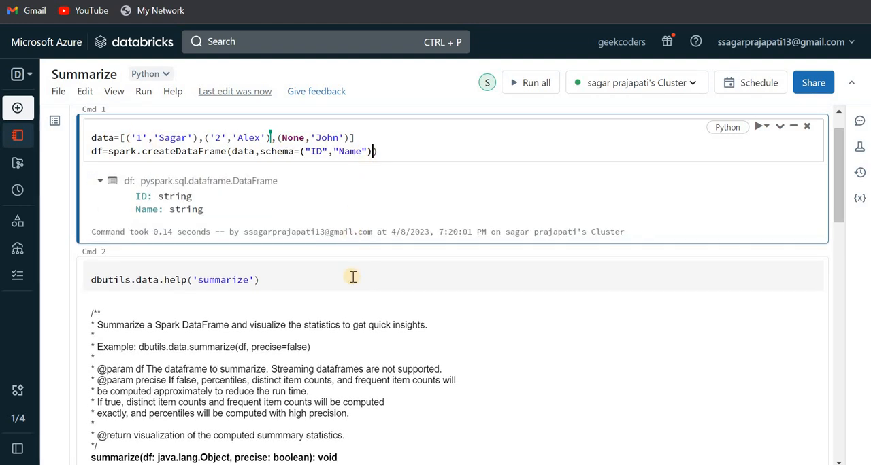
Step: Scroll past the help output to the summary of two categorical string features
scroll(down, 3)
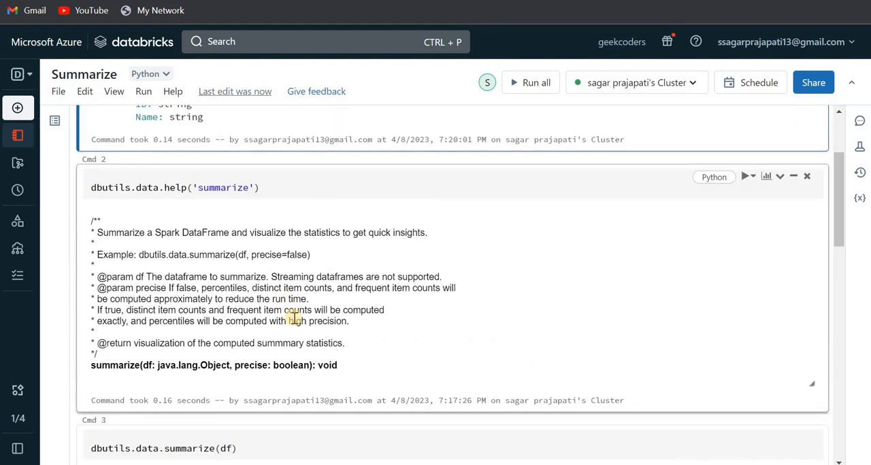
click(744, 231)
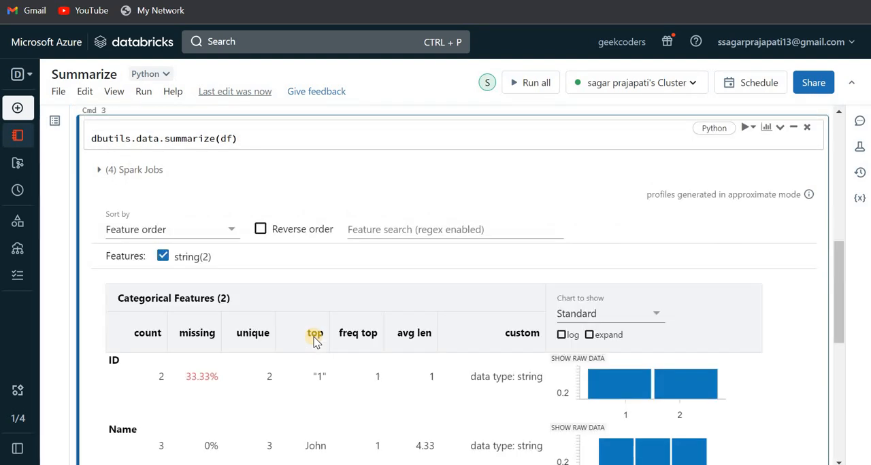
scroll(down, 3)
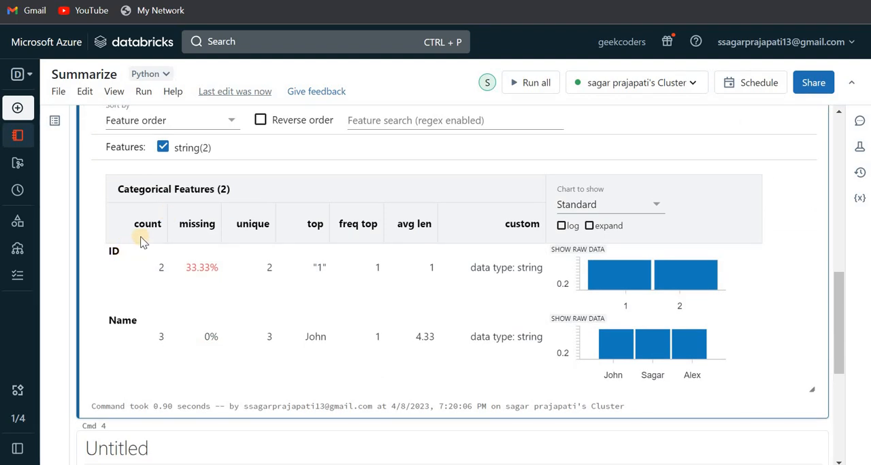
mouse_move(220, 243)
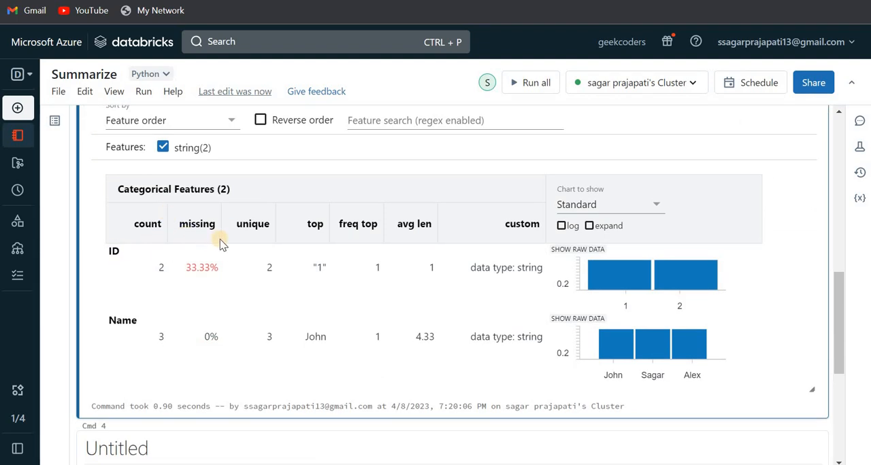
mouse_move(354, 228)
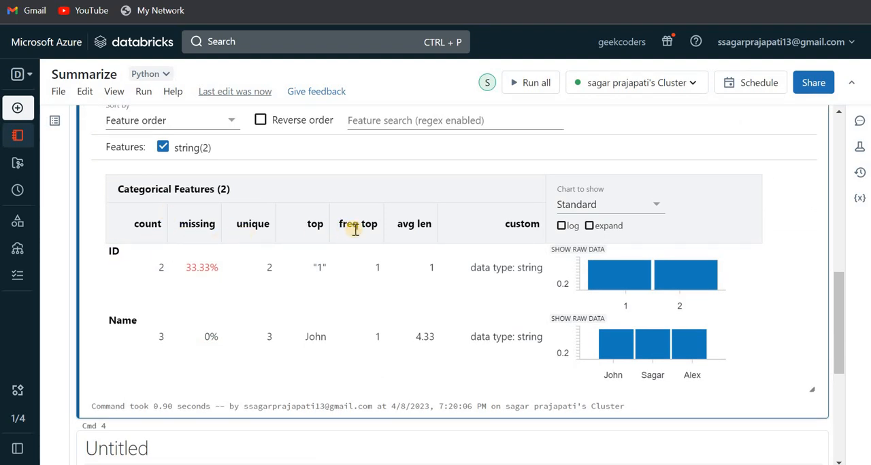
mouse_move(523, 231)
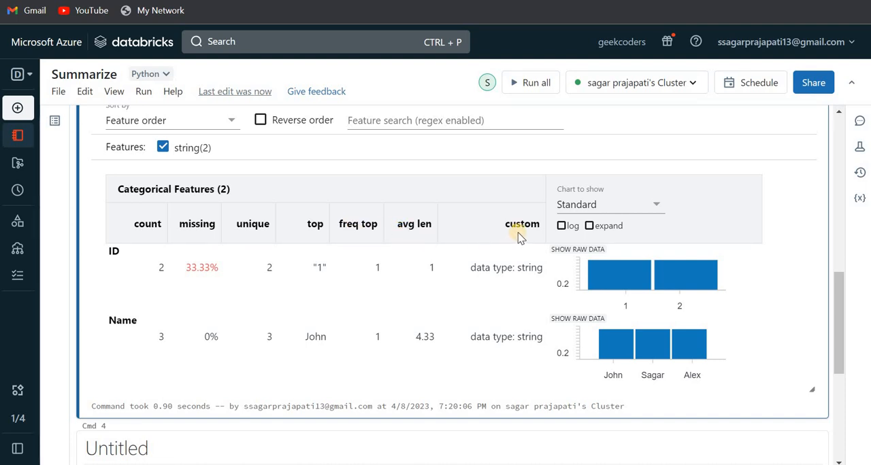
mouse_move(495, 301)
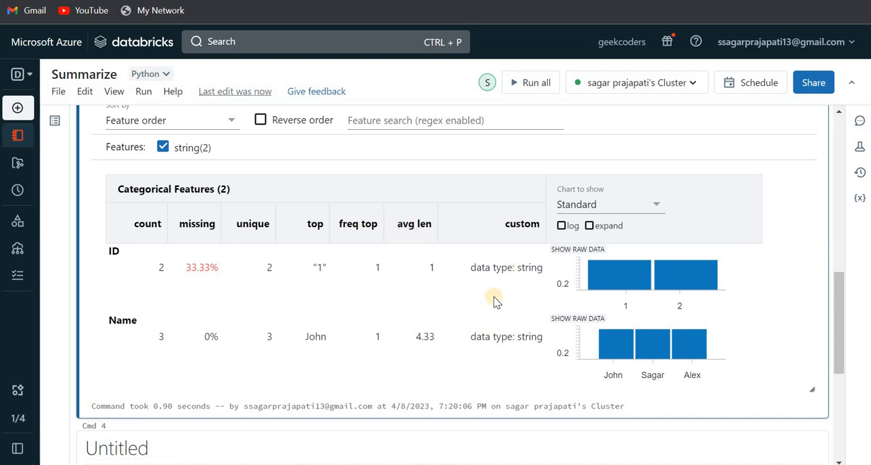
mouse_move(479, 311)
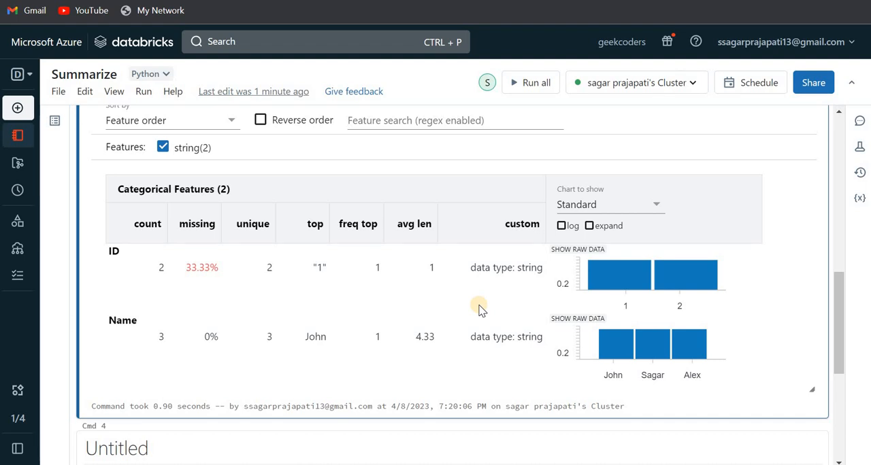
mouse_move(485, 136)
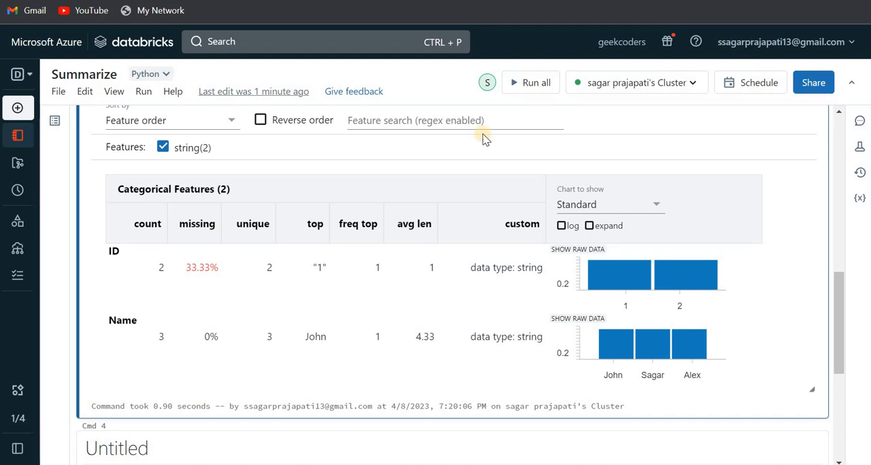